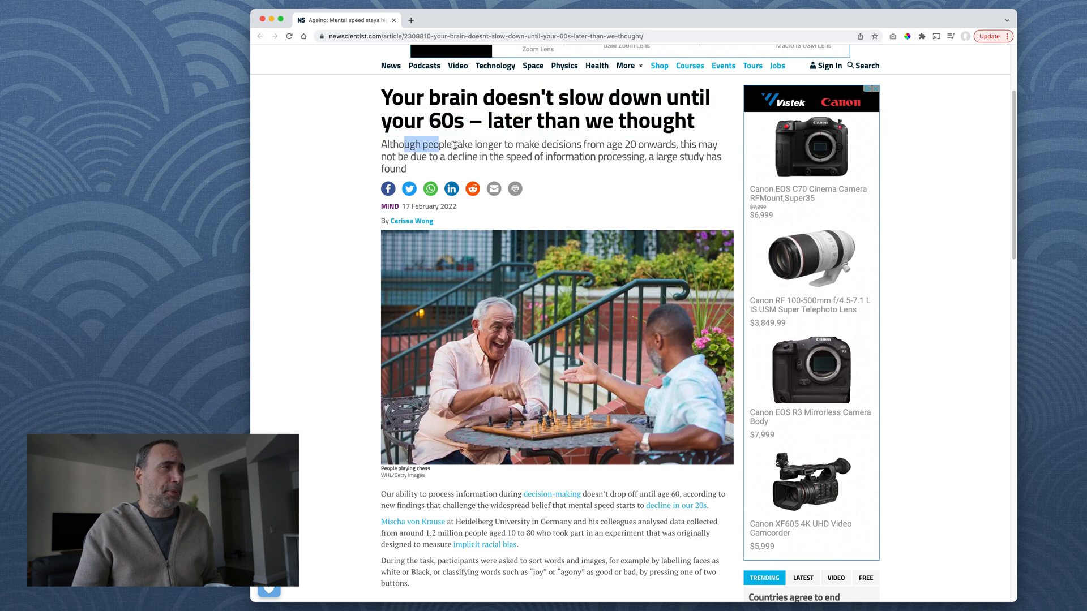
- Highlight the letter's subheading phrase about slower decisions while reading it
drag(435, 144, 656, 144)
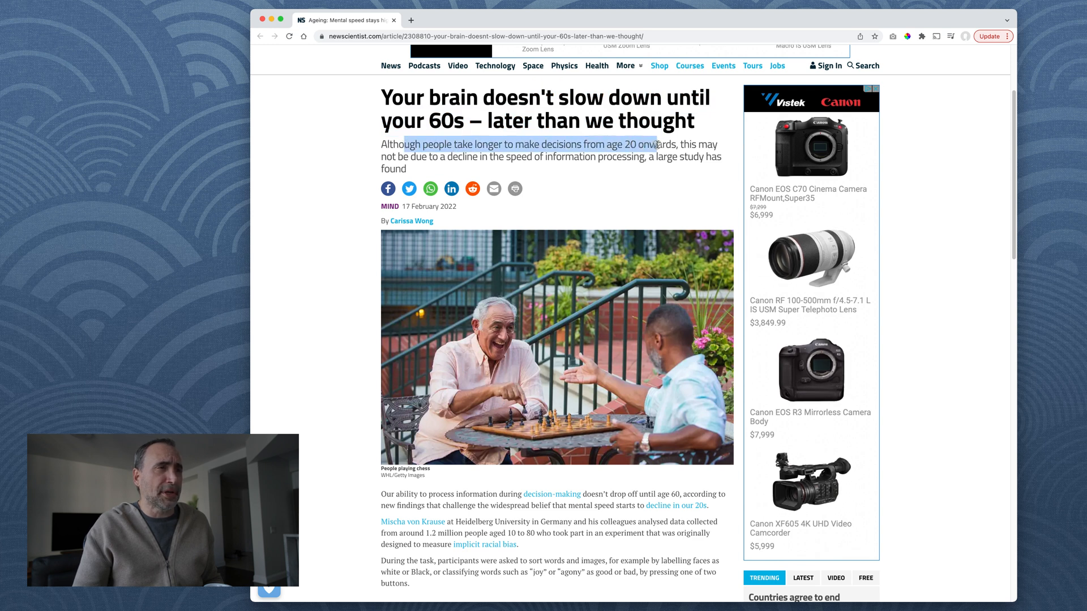
click(457, 162)
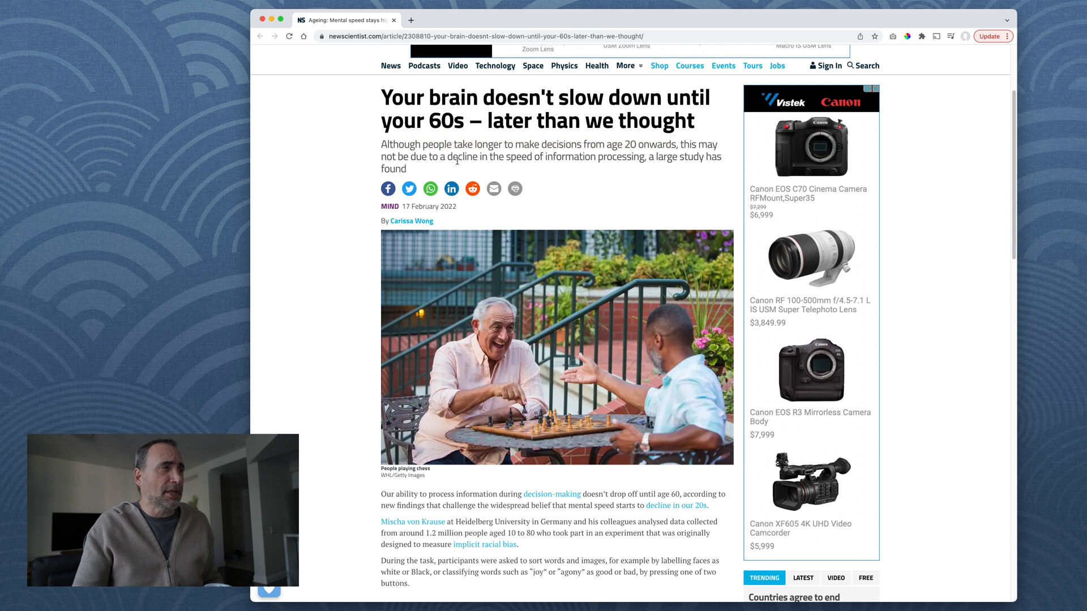
drag(410, 157, 594, 157)
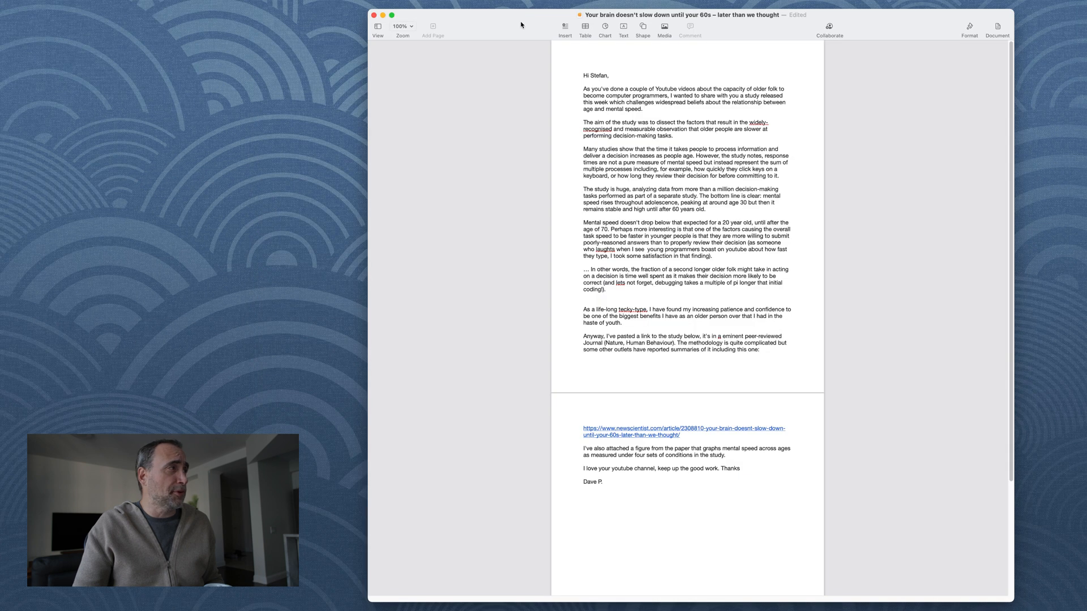
- Raise the Pages zoom so the letter fills the window from the greeting down
click(402, 26)
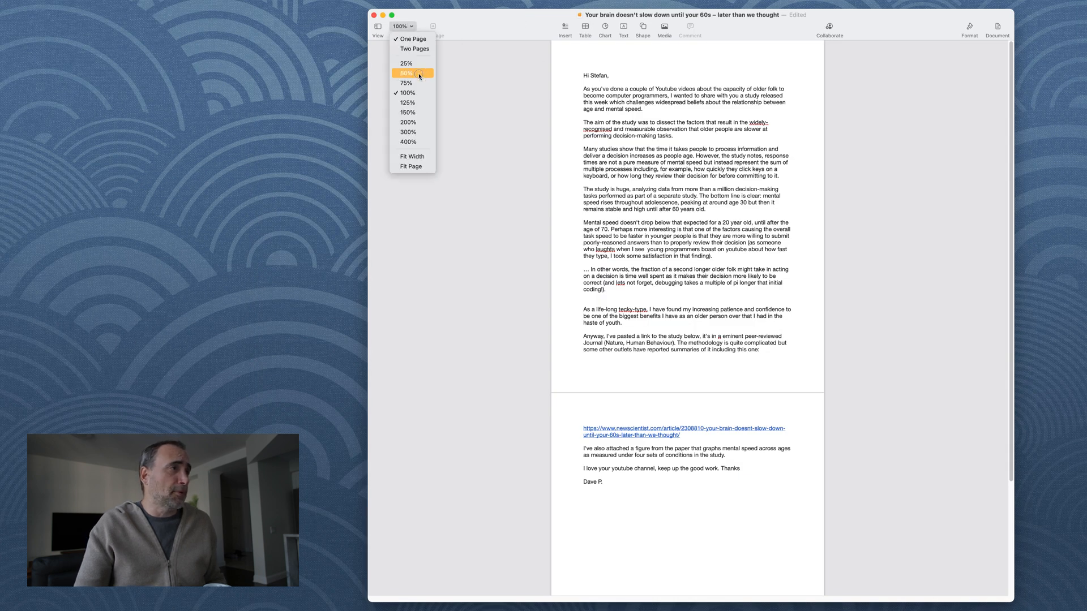
click(408, 122)
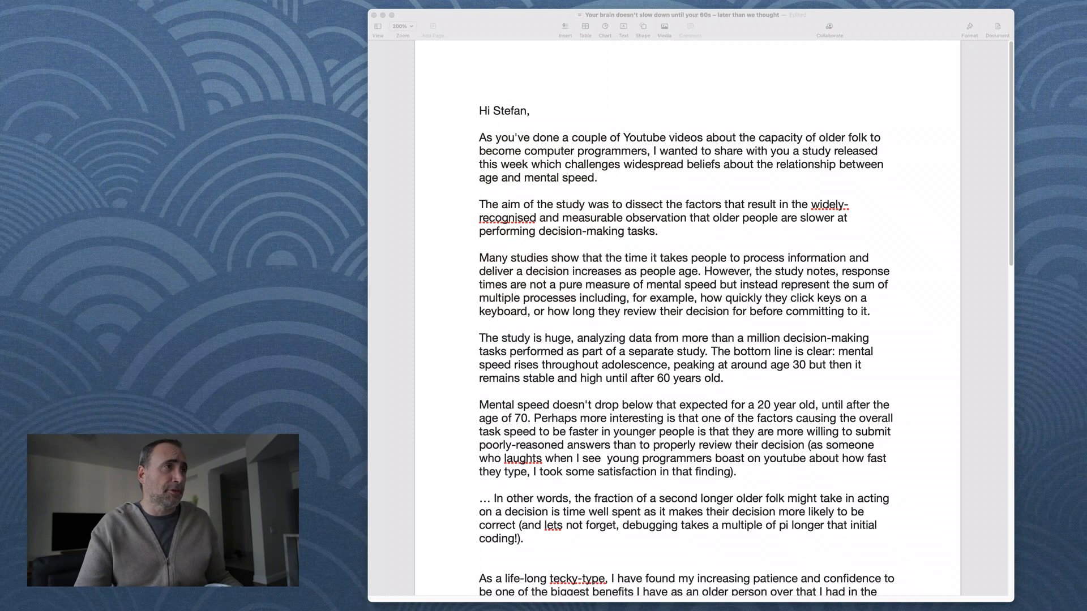
double_click(498, 111)
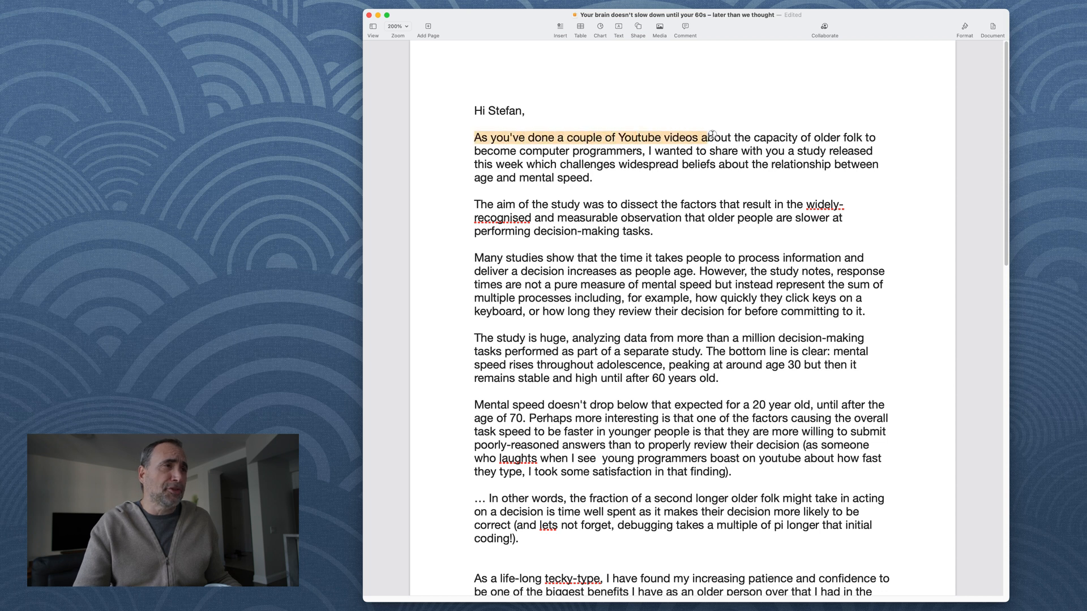
drag(707, 137, 872, 137)
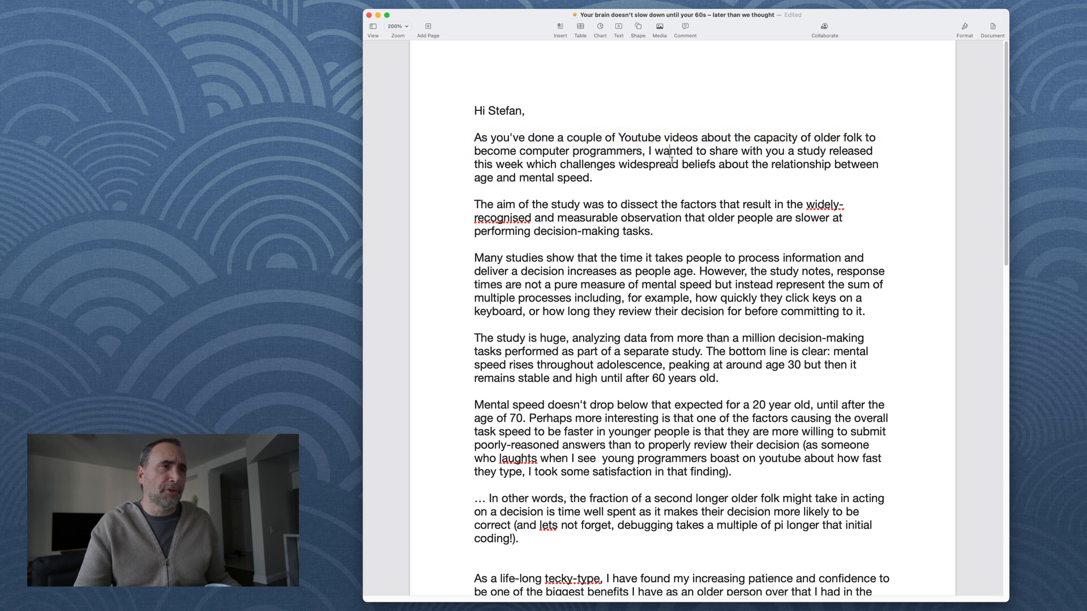
drag(650, 151, 767, 151)
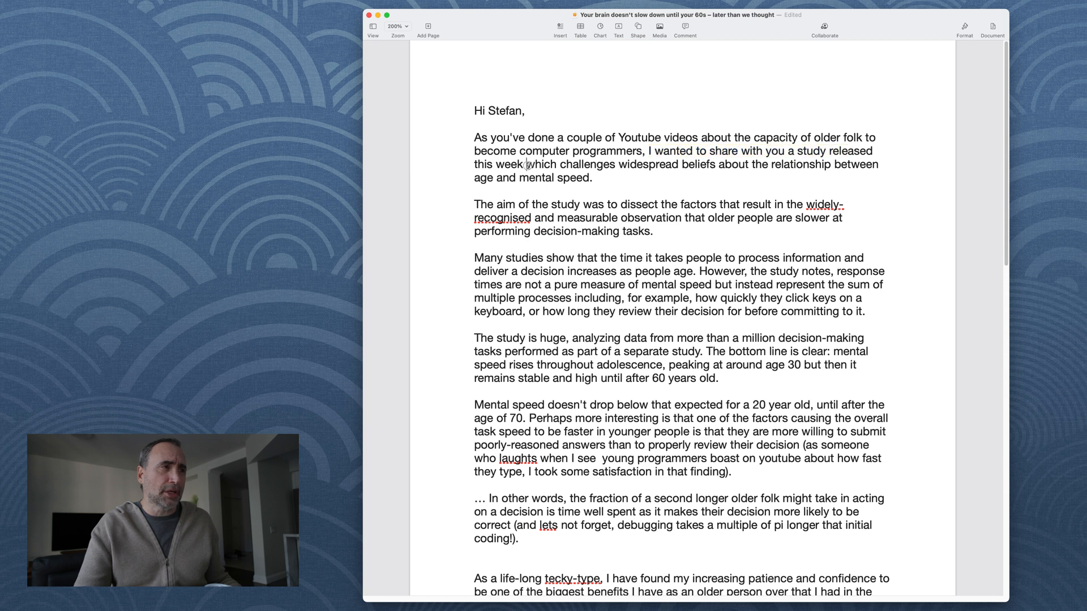
drag(526, 165, 592, 178)
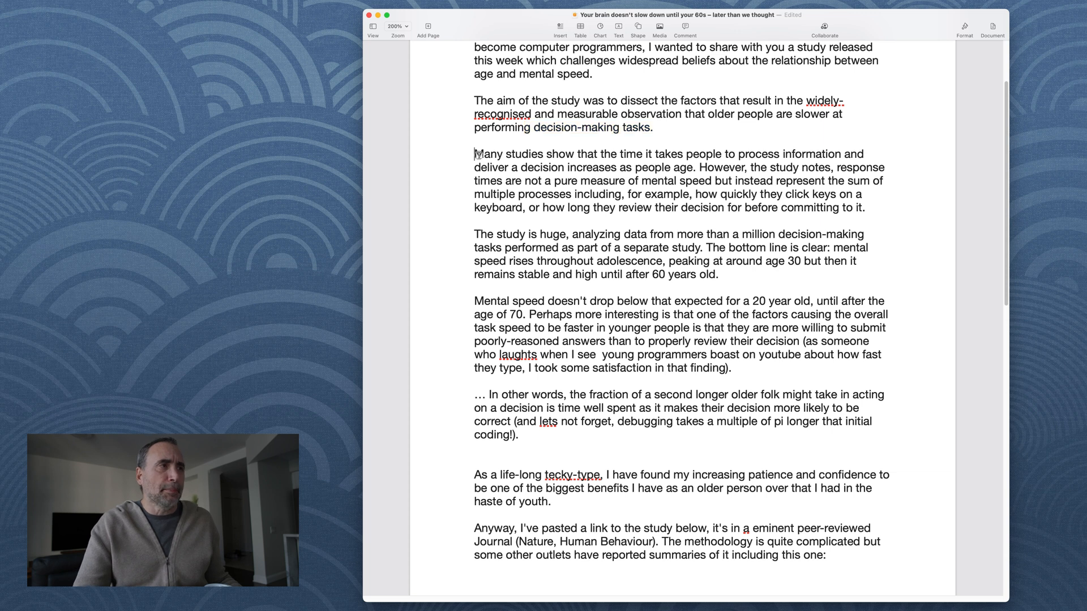
drag(475, 154, 618, 154)
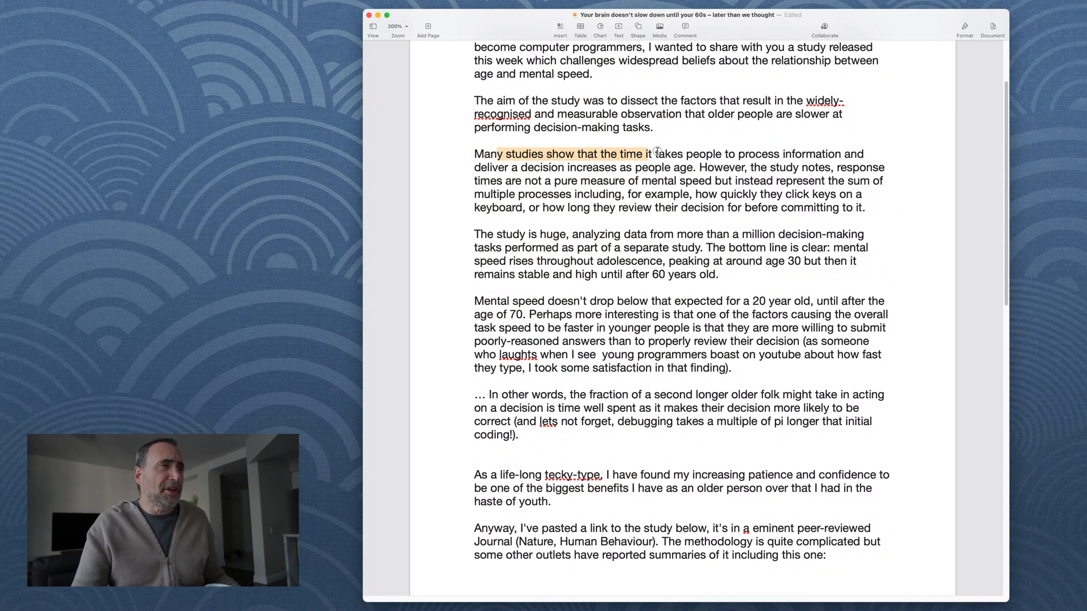
drag(652, 154, 718, 154)
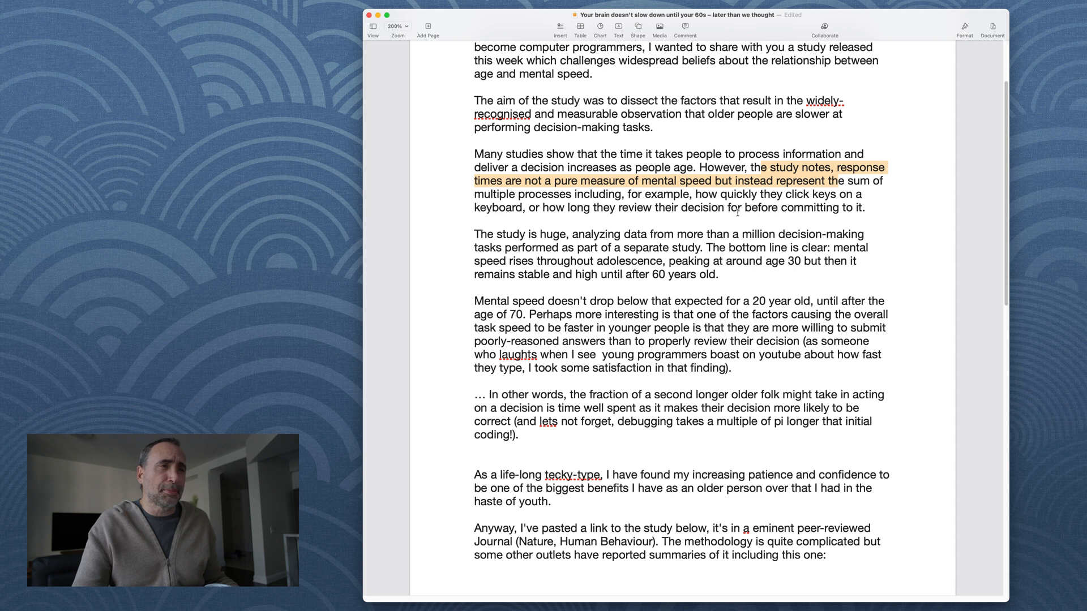
click(826, 188)
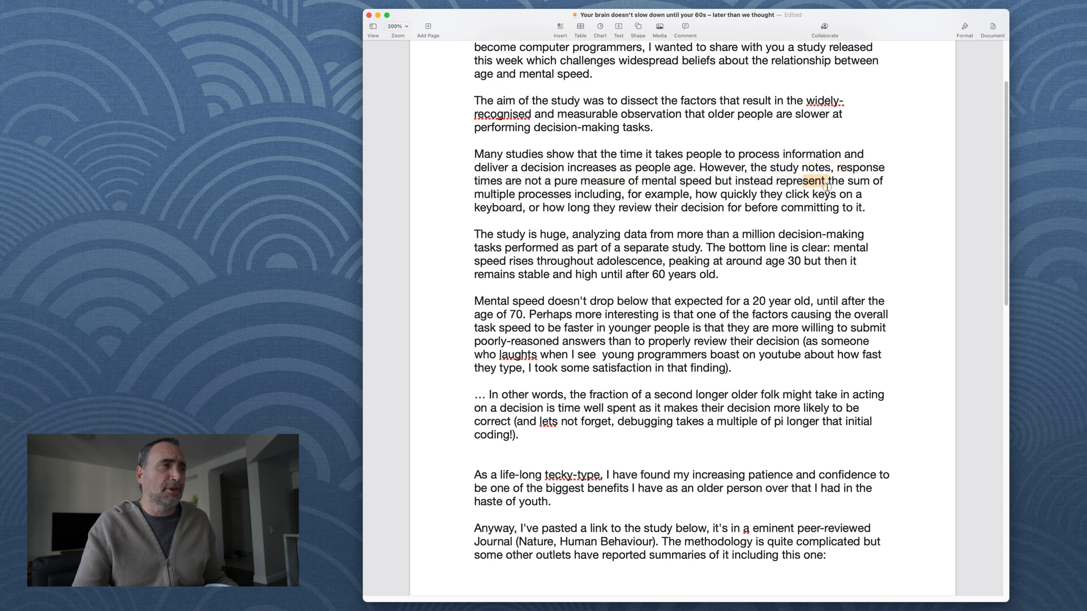
drag(779, 181, 830, 193)
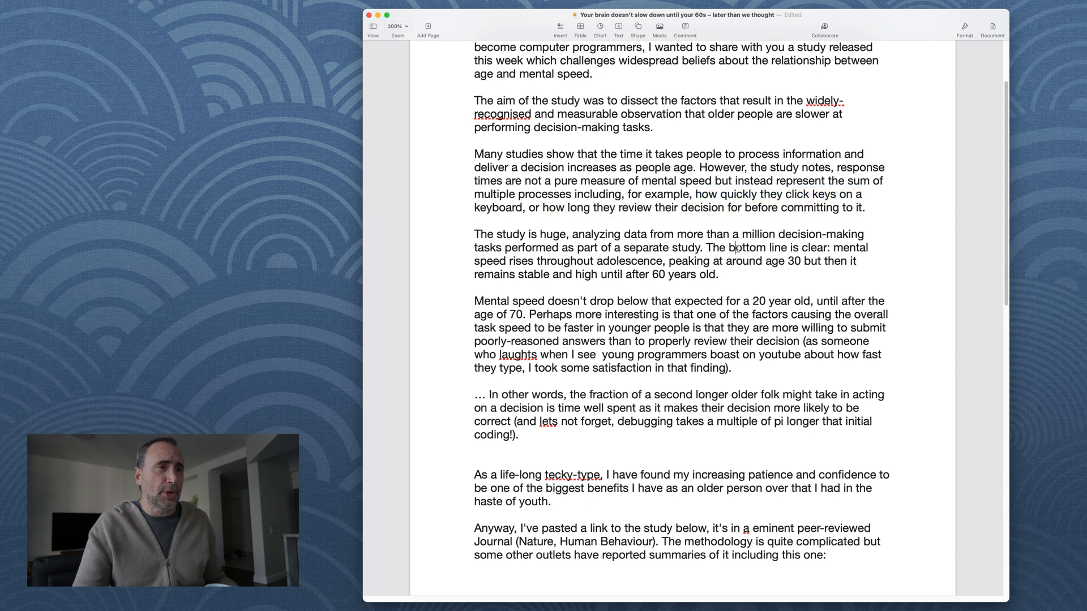
scroll(down, 3)
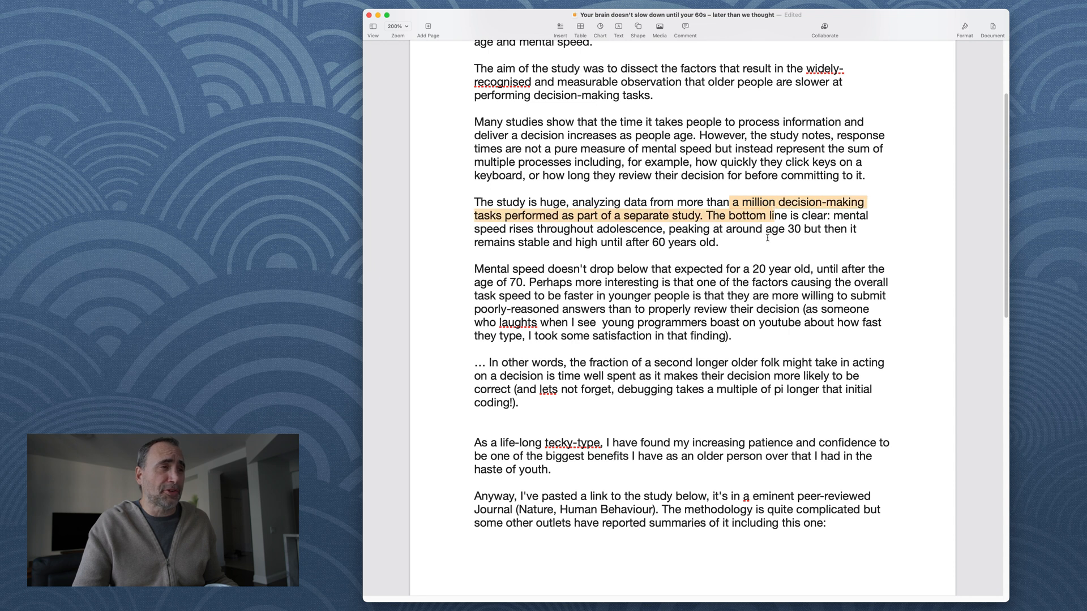
click(723, 243)
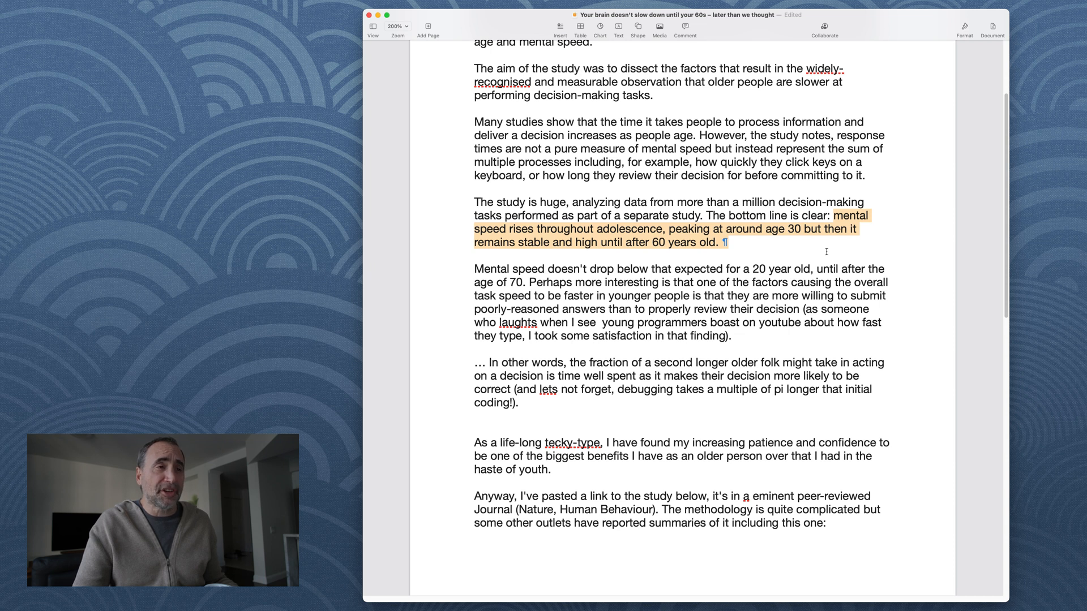
click(839, 215)
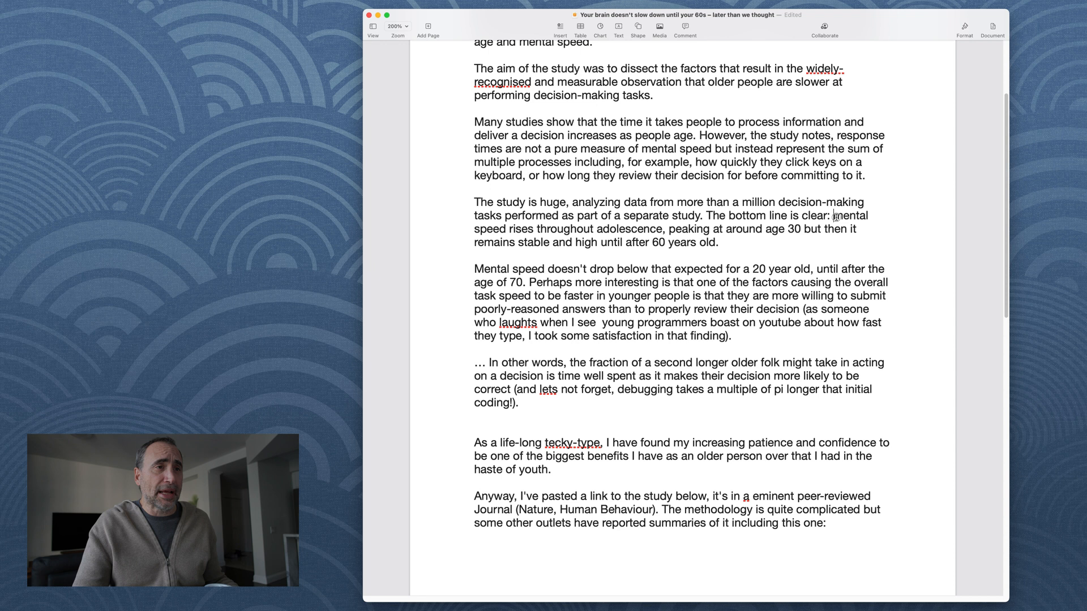
drag(836, 215, 843, 228)
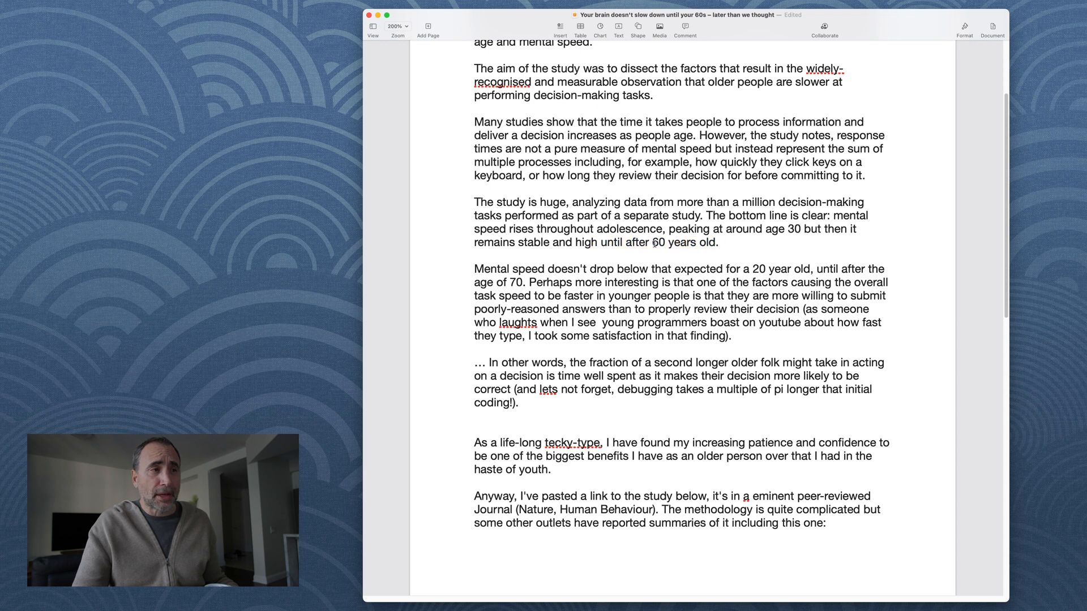
double_click(659, 242)
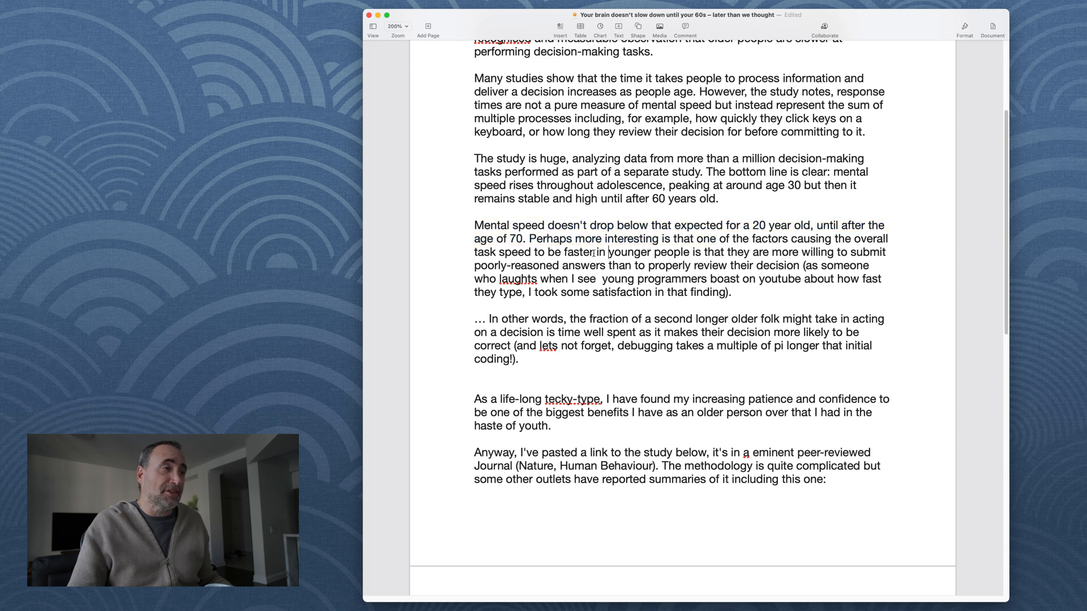
- Highlight the sentences about reaching age 70 and making better decisions while reading
drag(475, 225, 526, 239)
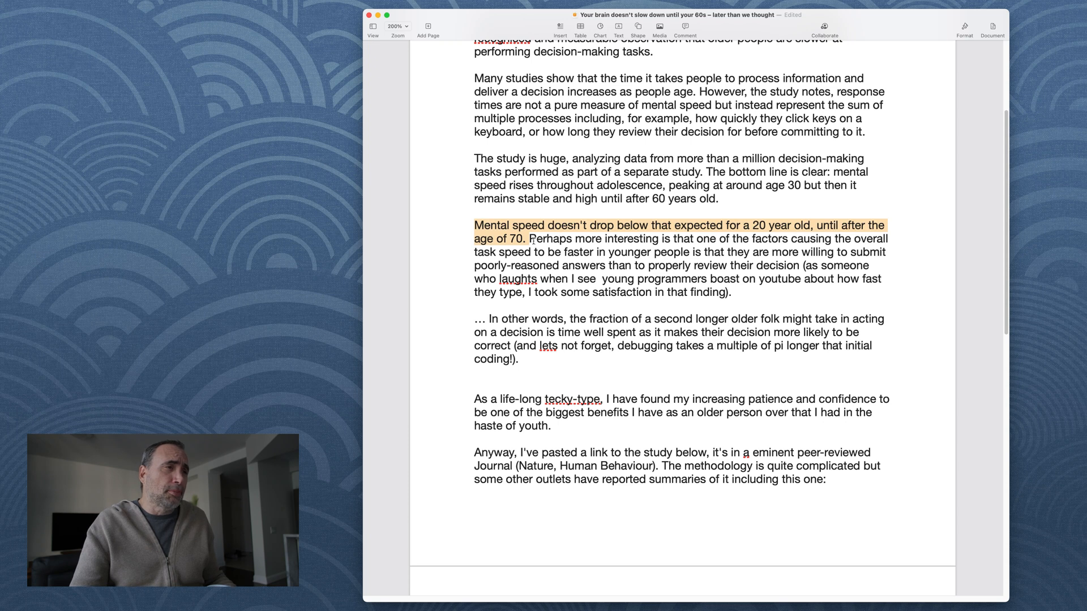
drag(526, 239, 650, 251)
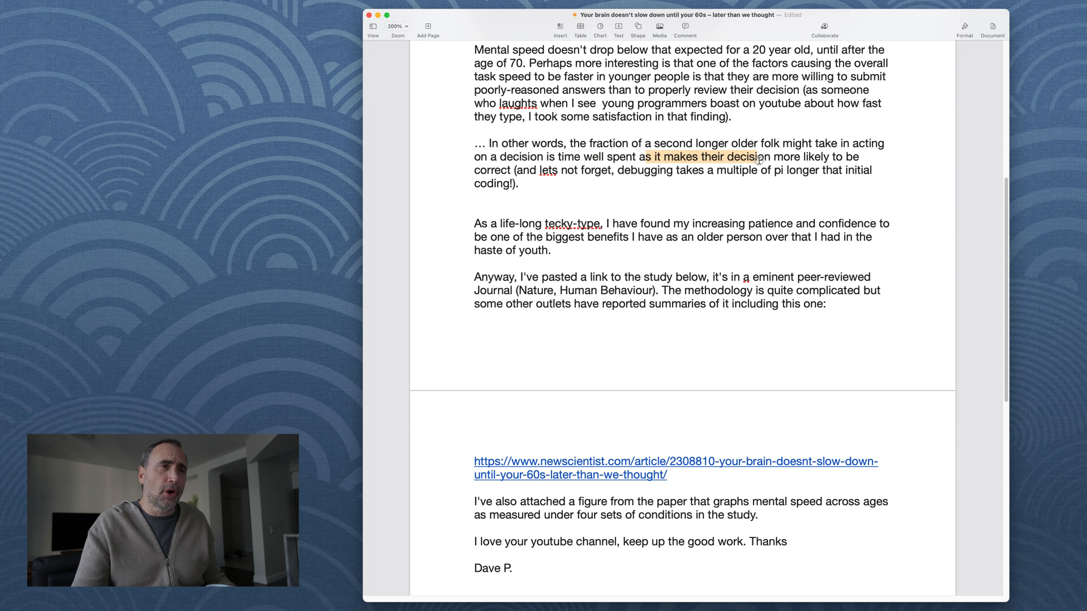
drag(755, 156, 758, 170)
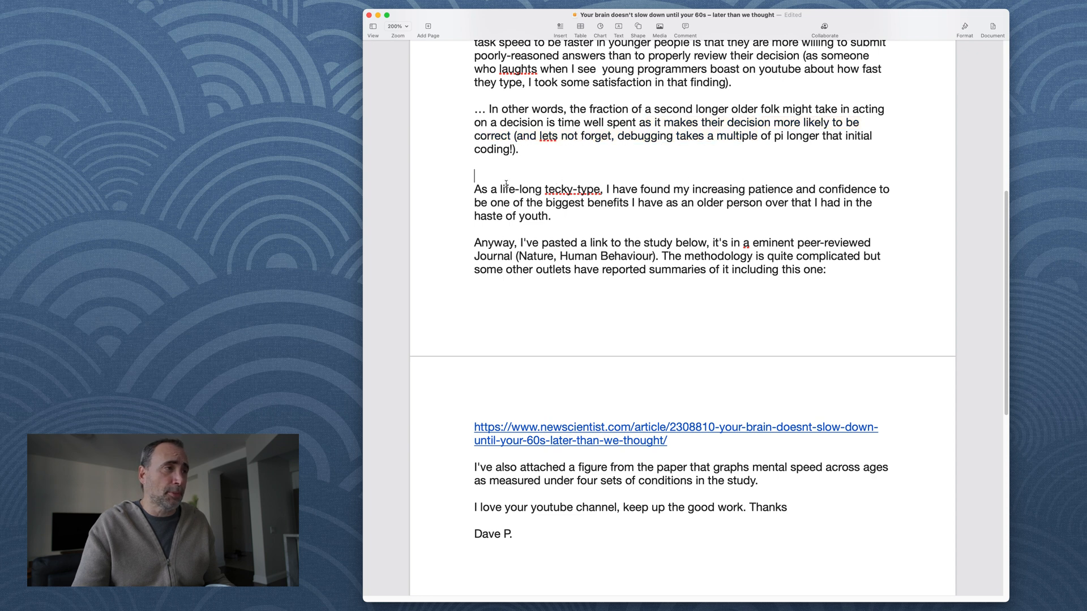
drag(475, 189, 650, 189)
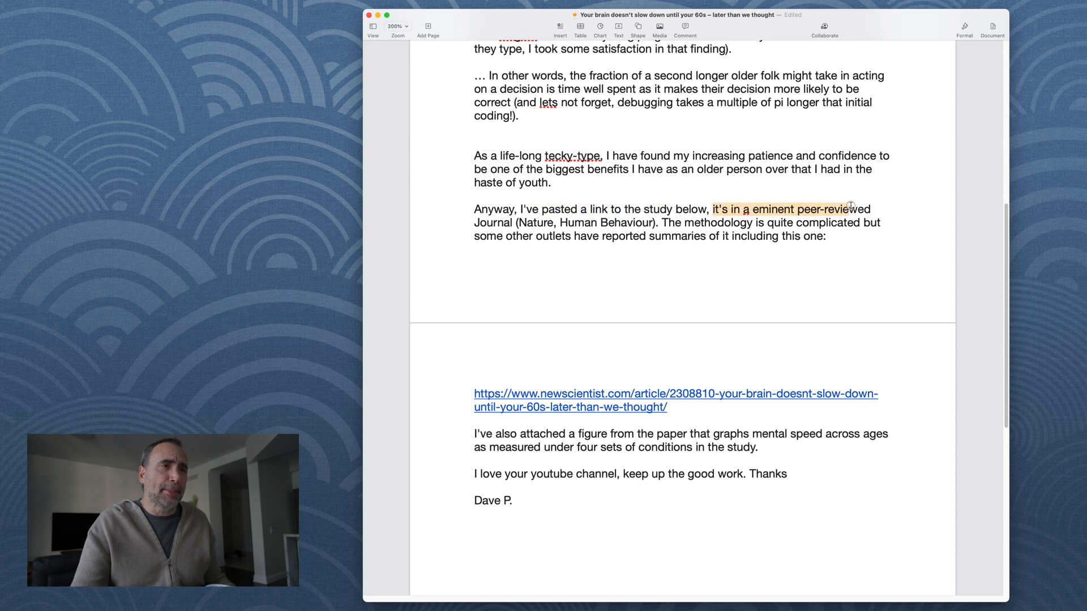
- Read the sentence on other outlets' summaries, then follow the newscientist.com link into Chrome
drag(851, 209, 826, 223)
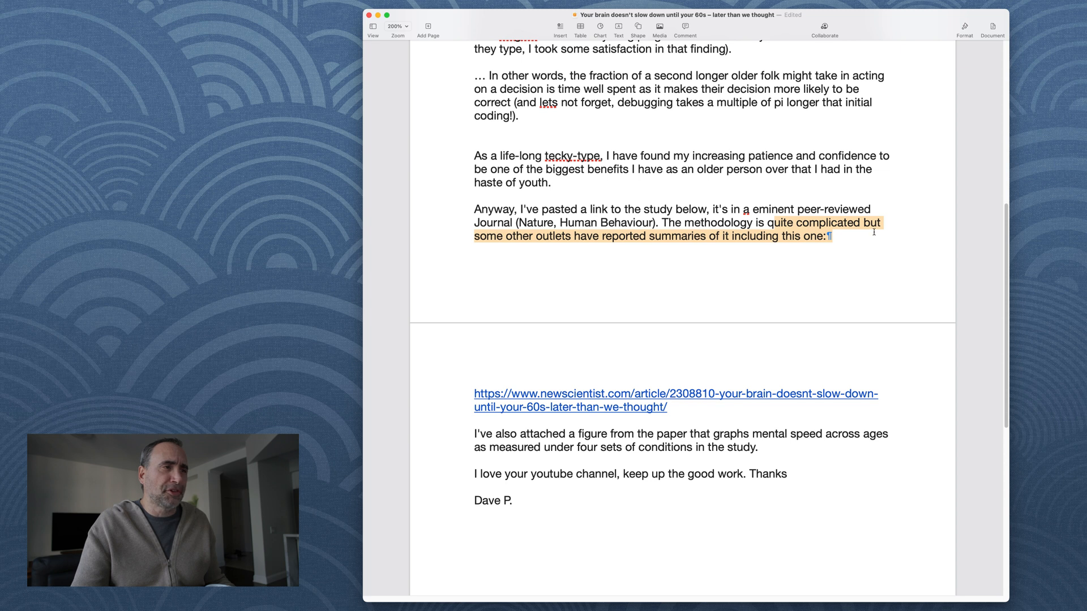
click(580, 26)
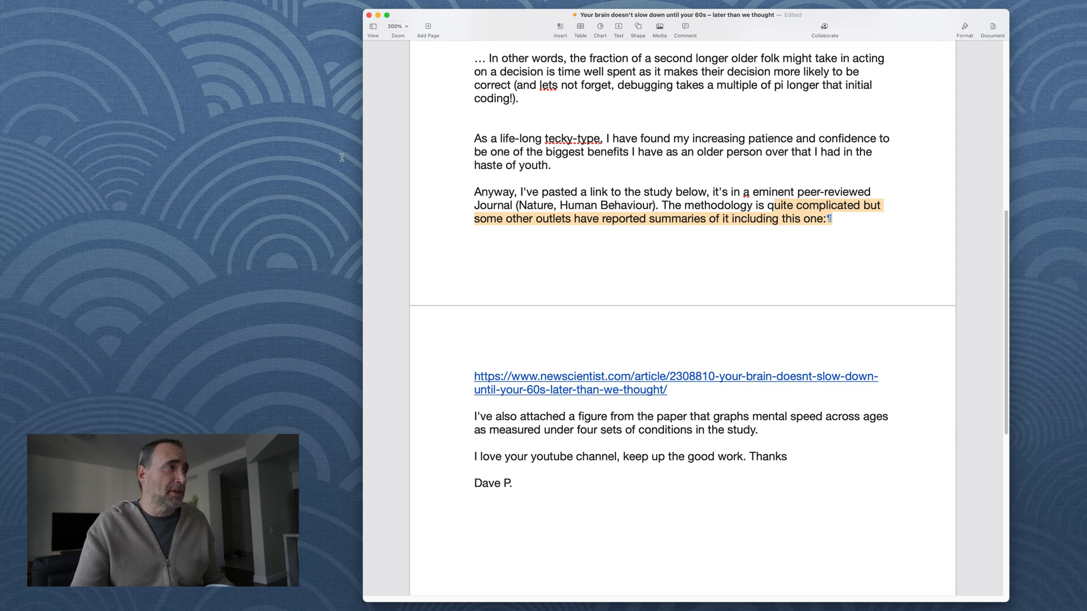
click(675, 376)
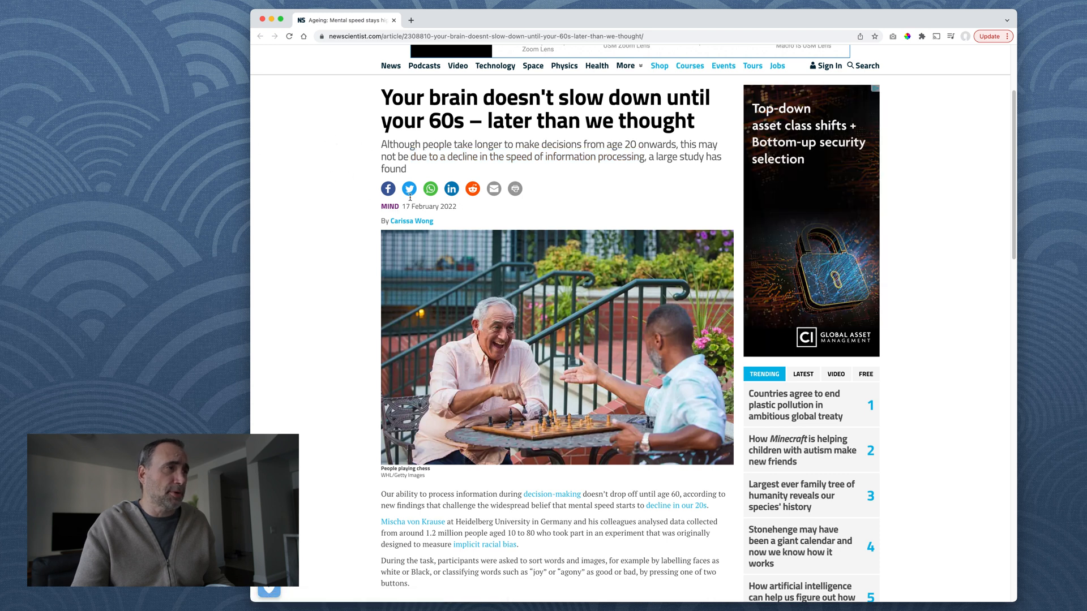
- Scroll the New Scientist article past the photo and ads to the cognition-model paragraphs
scroll(down, 3)
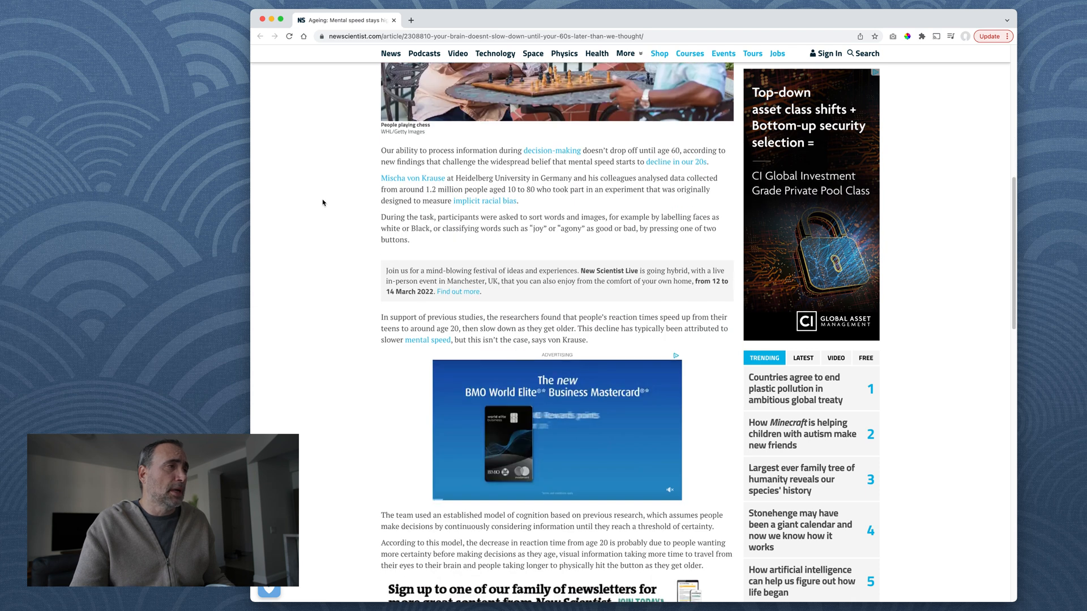
drag(420, 150, 498, 151)
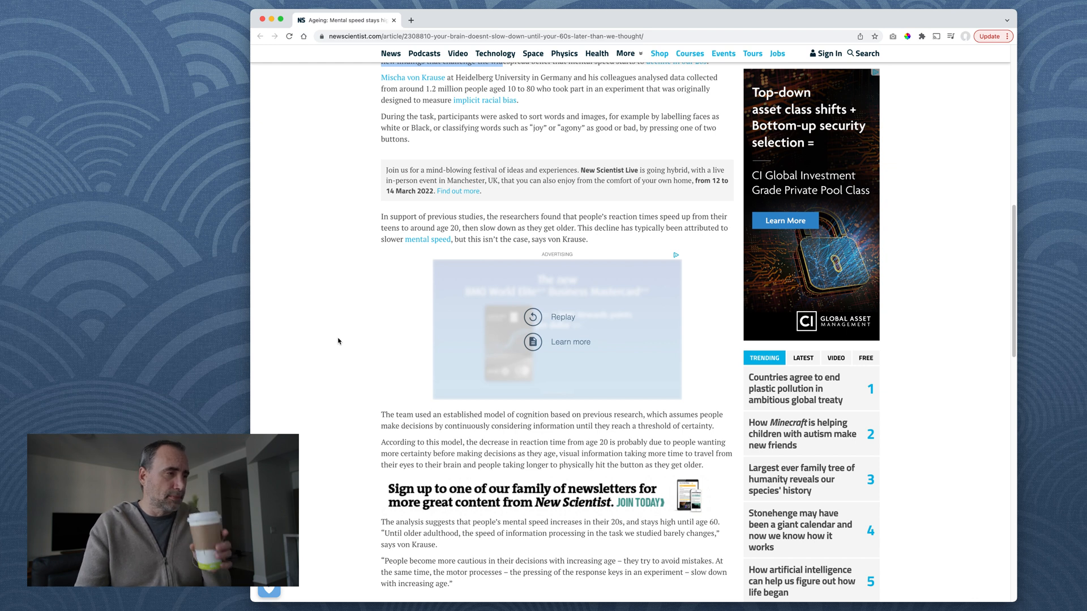
scroll(down, 3)
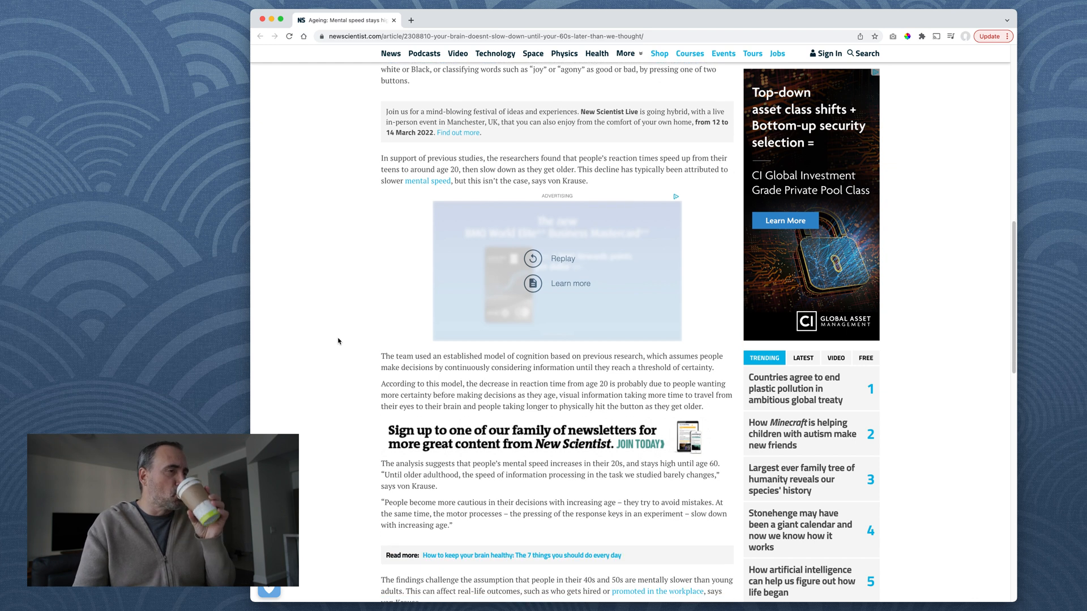
scroll(down, 3)
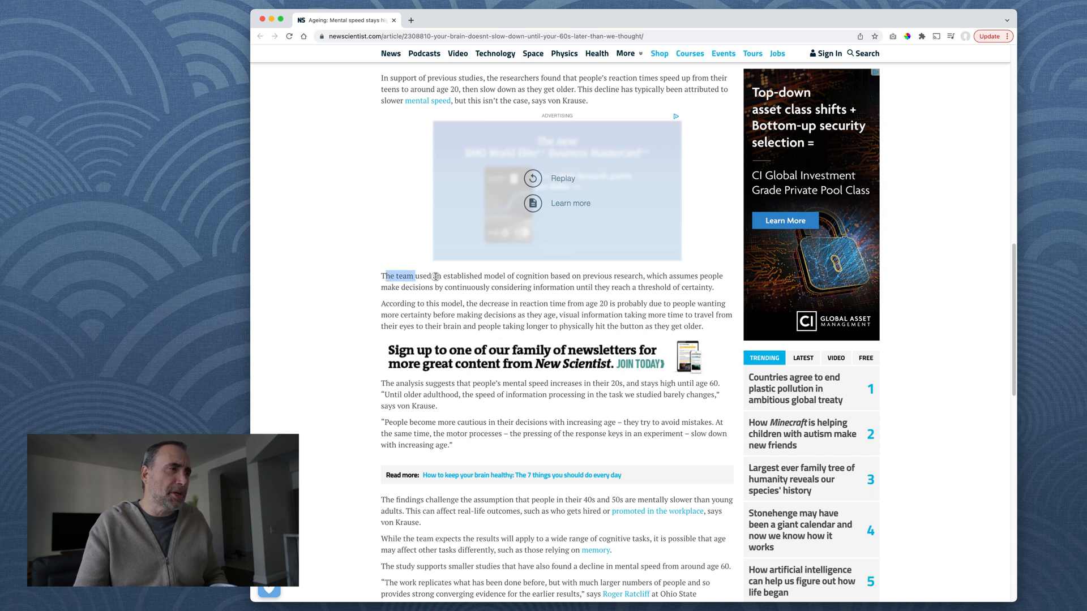
drag(412, 276, 576, 277)
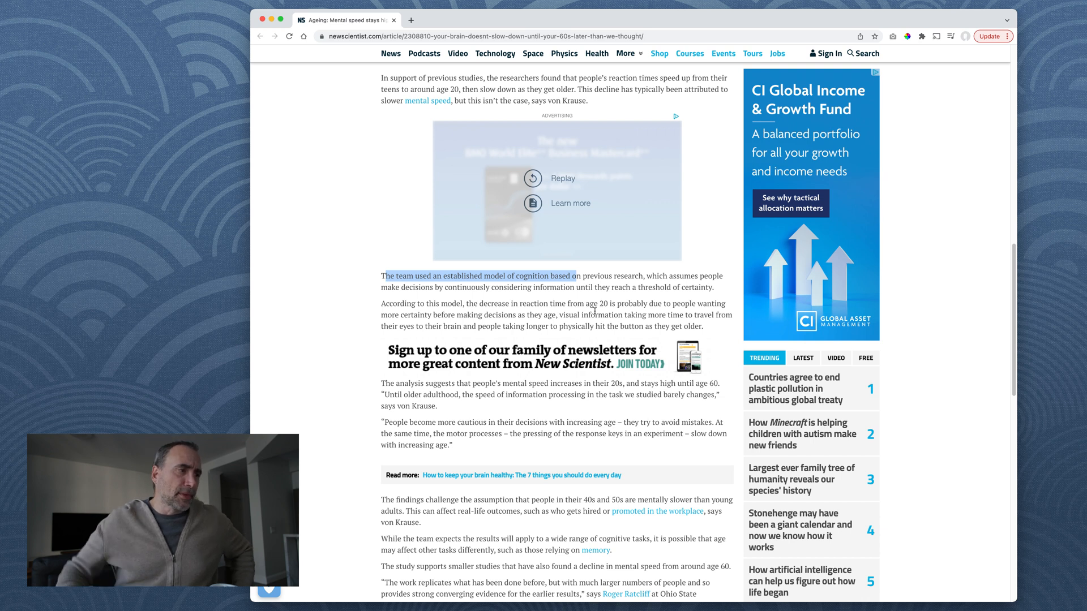
drag(534, 303, 607, 304)
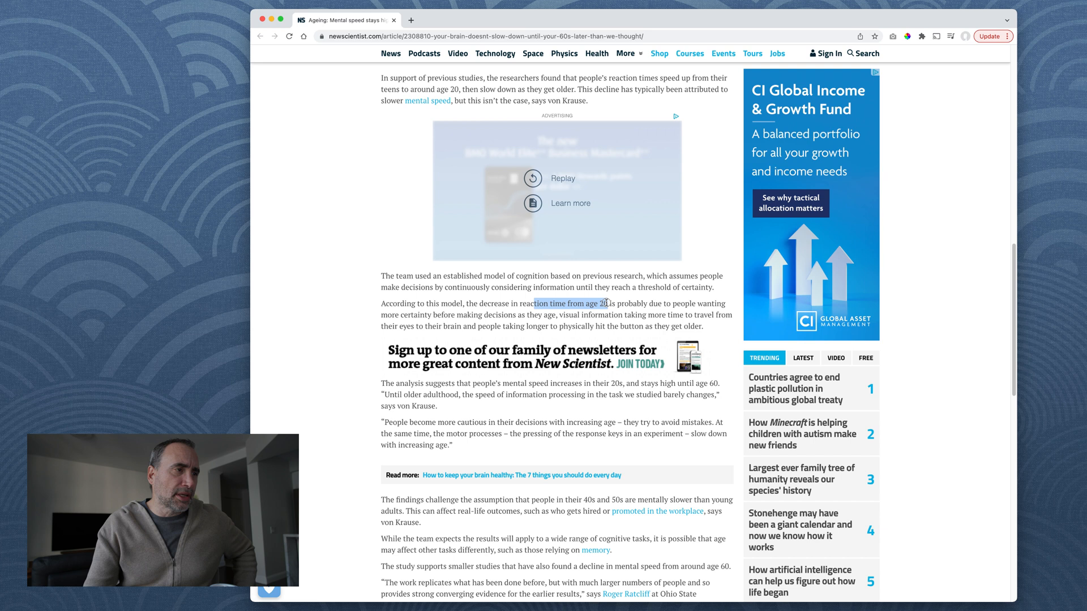
drag(602, 304, 648, 315)
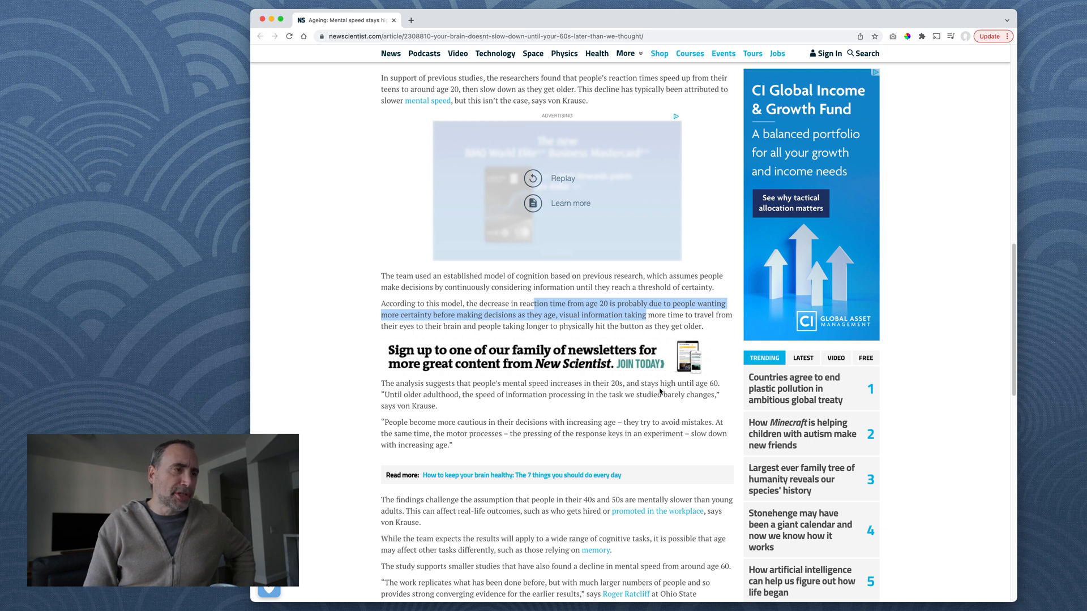
mouse_move(652, 324)
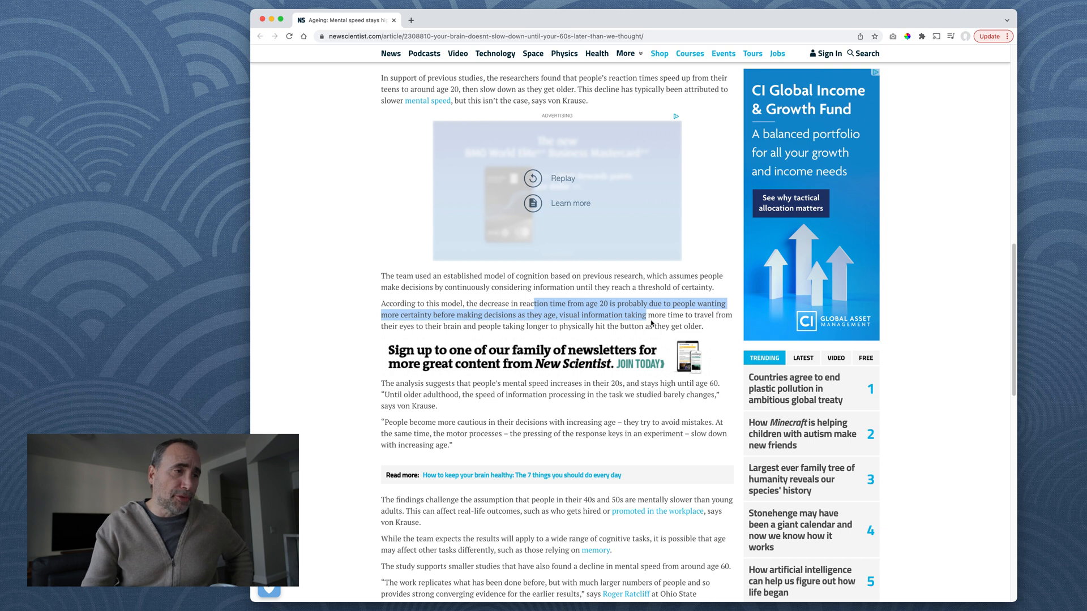